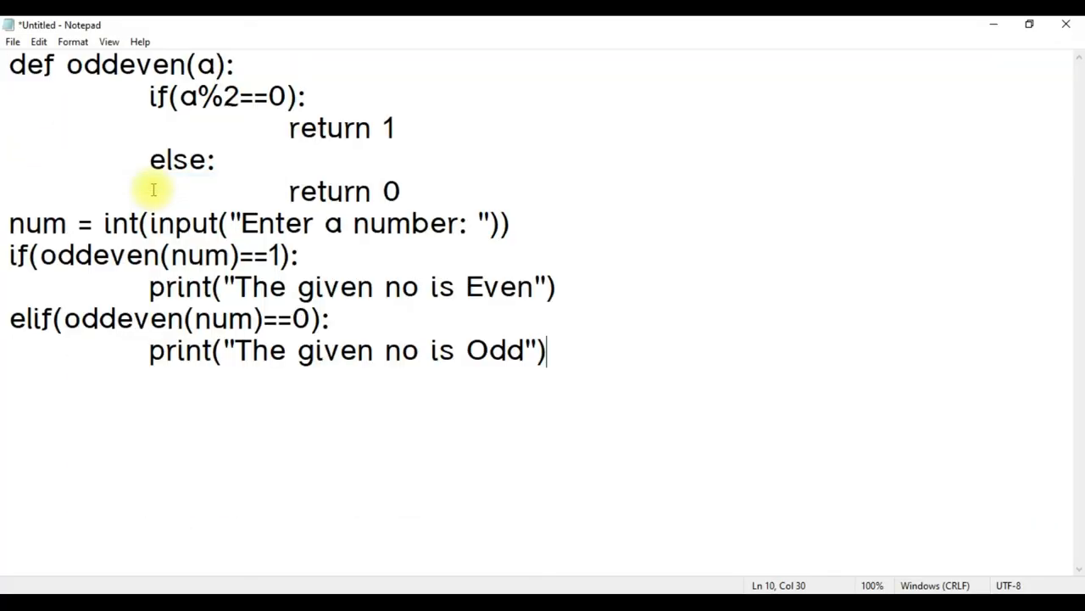
Save the code as oddoreven.py under All Files type, replacing the existing file
click(13, 41)
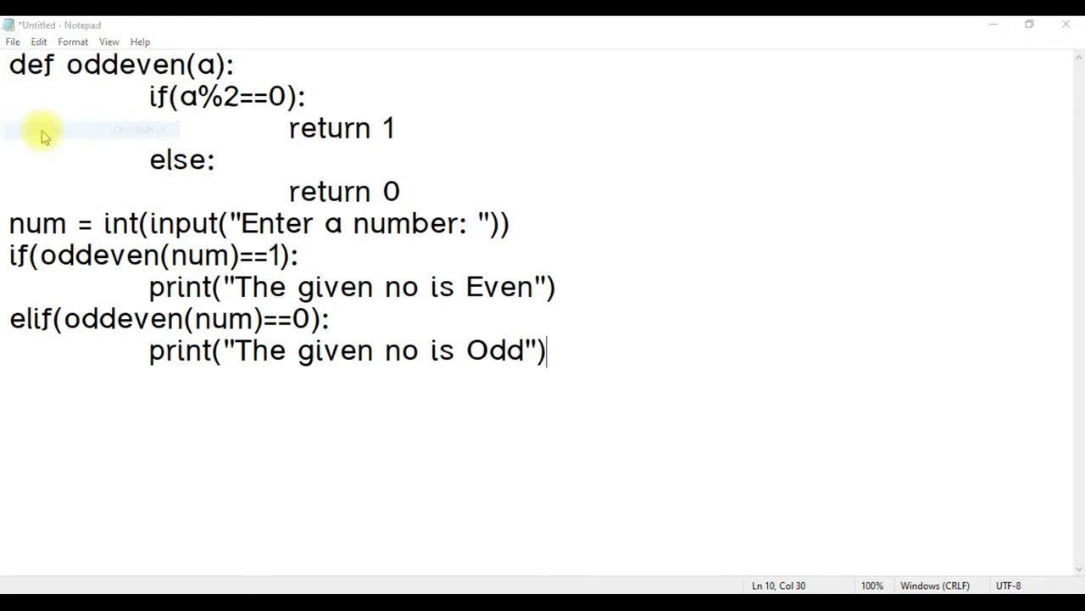
key(ctrl+s)
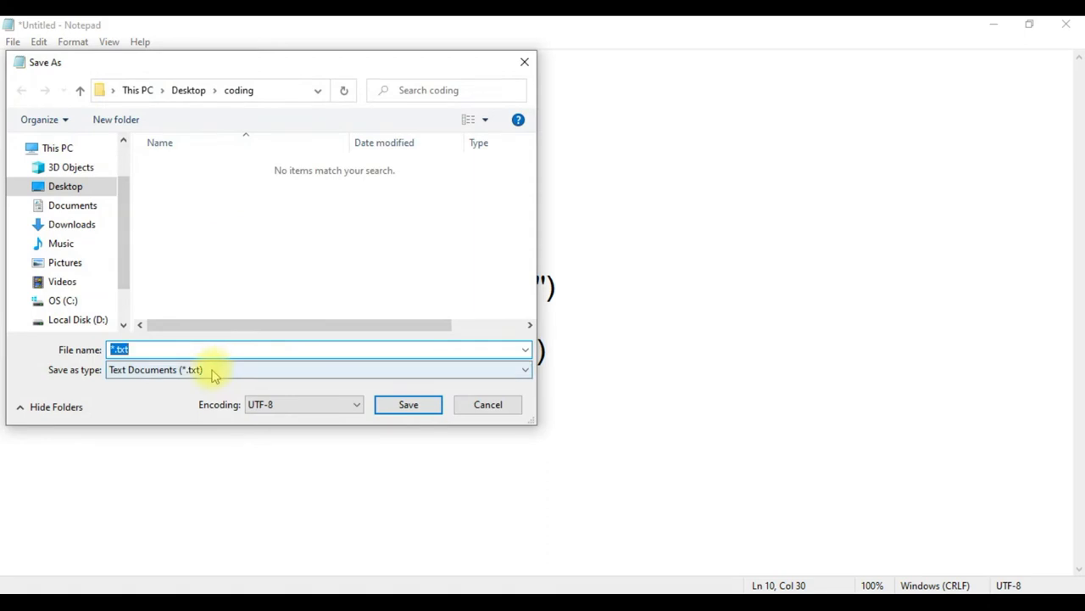
click(318, 369)
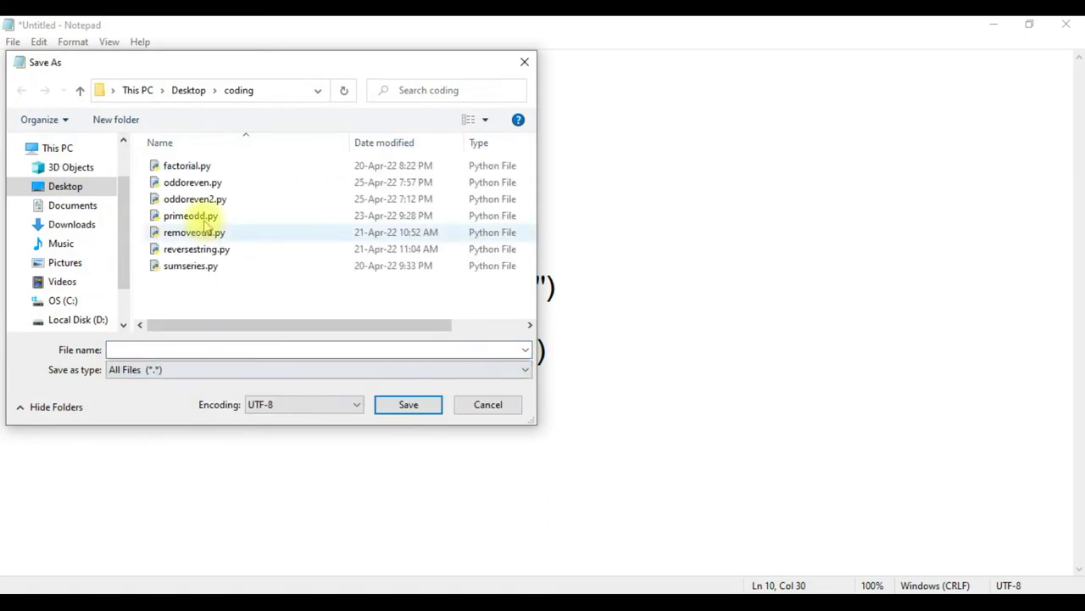
click(193, 181)
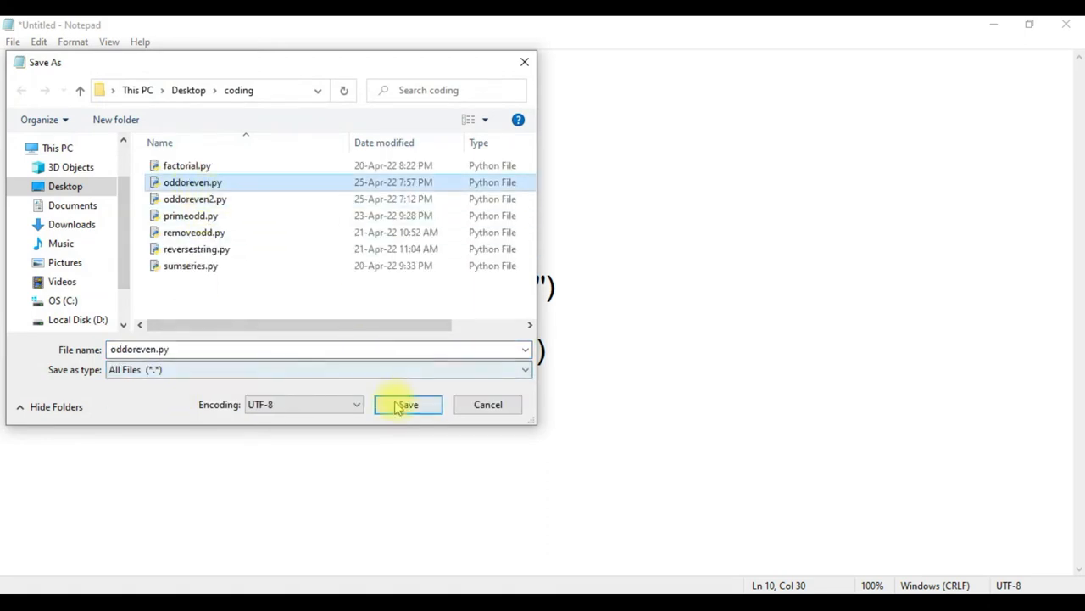
click(407, 405)
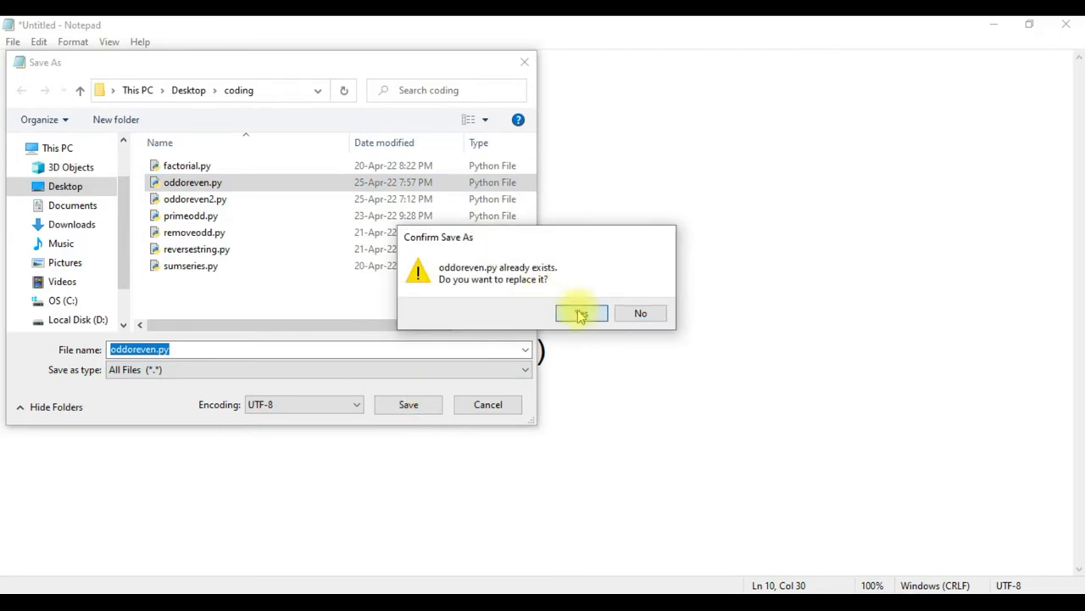
click(581, 313)
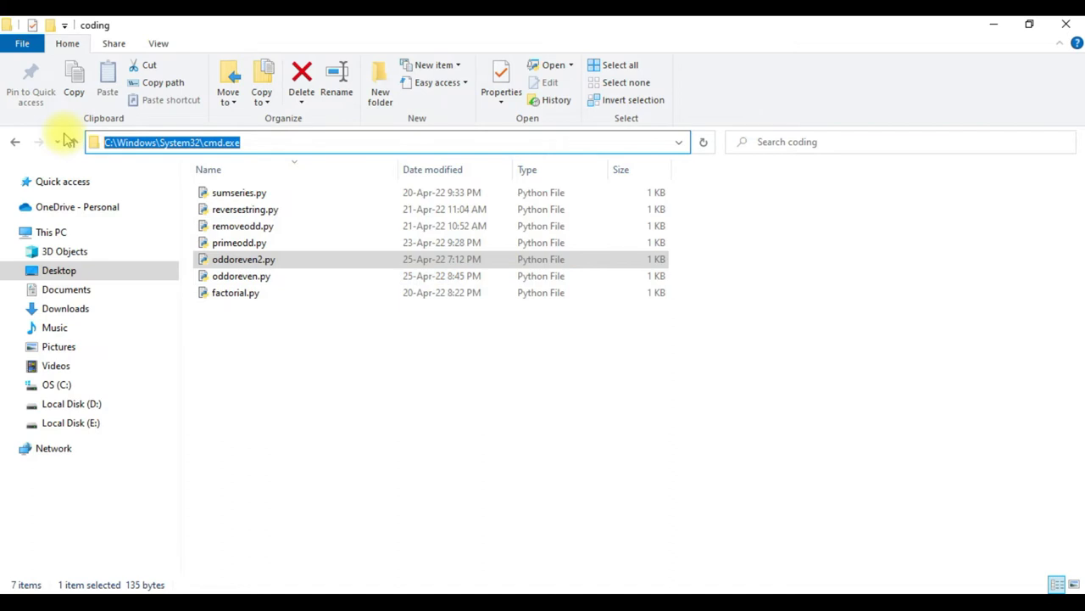
Enter cmd in the File Explorer address bar to launch Command Prompt there
text(cmd)
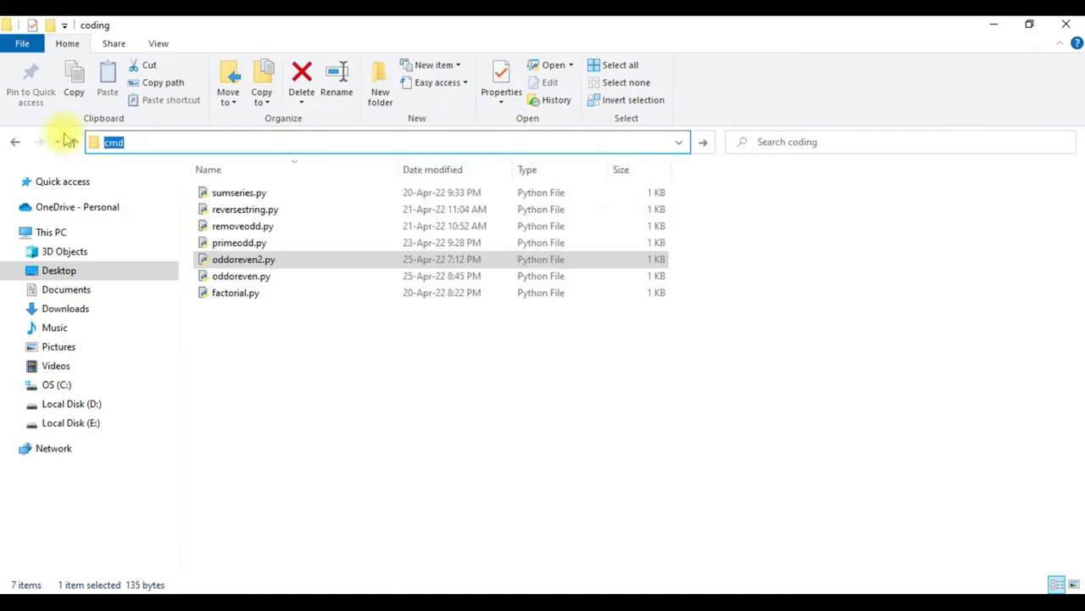
key(Return)
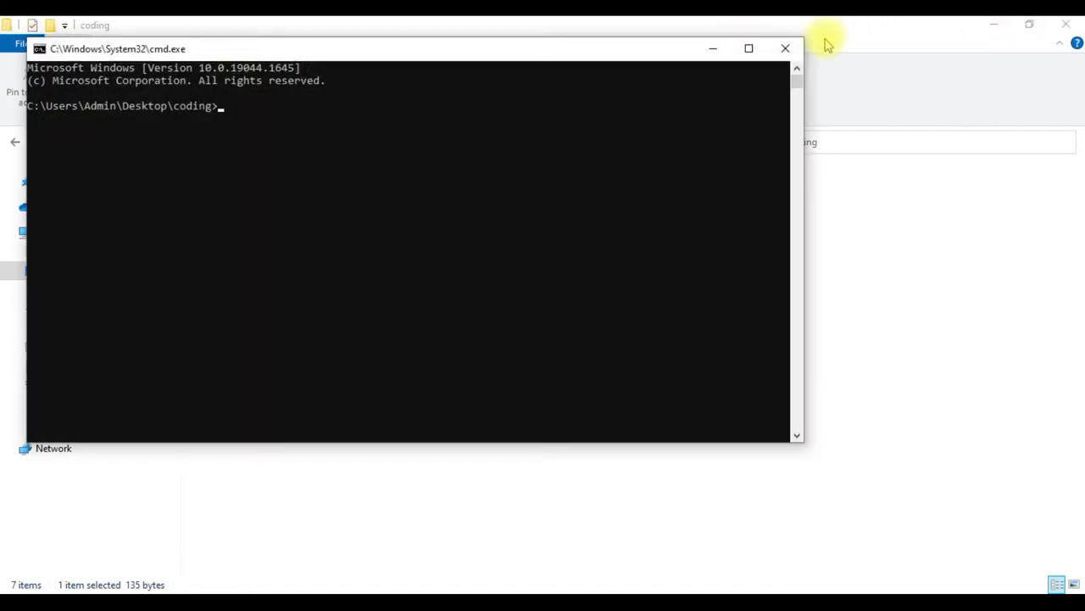
Maximize the window, run python oddoreven.py with 12 (prints Even), then run it again
click(748, 48)
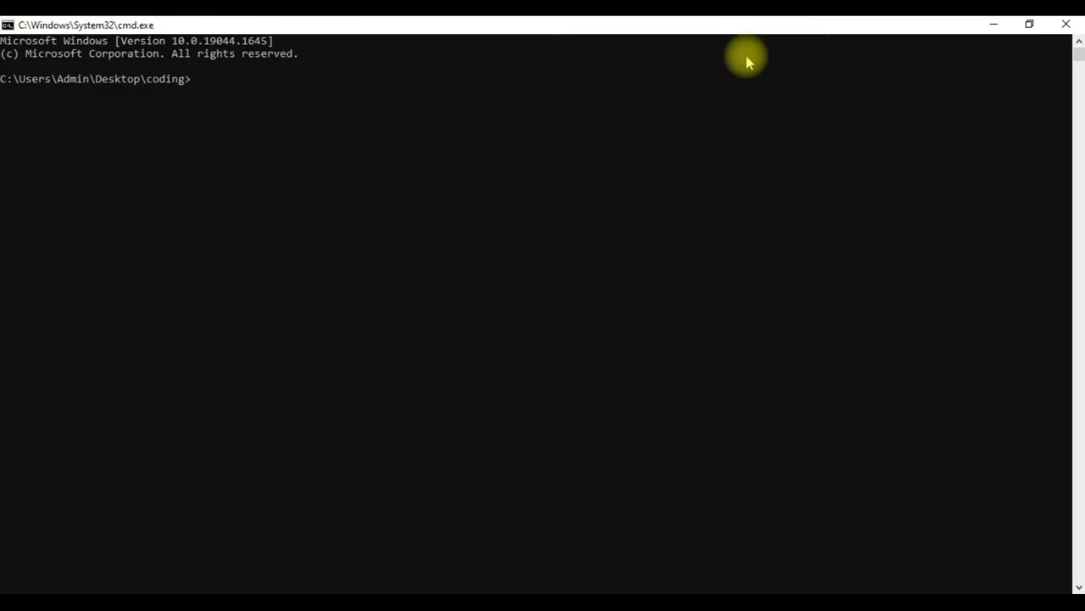
text(python)
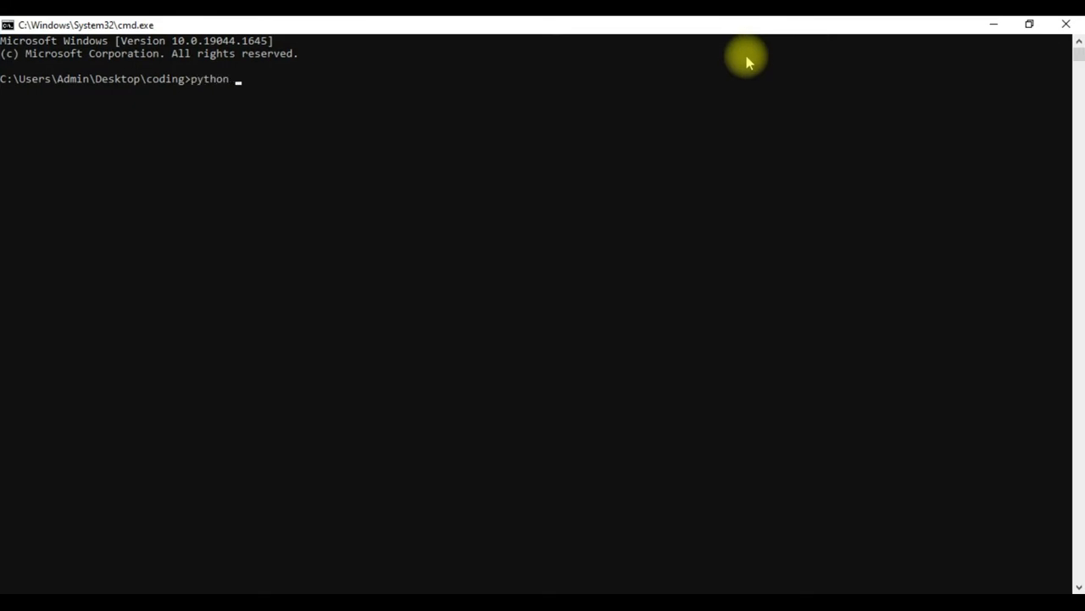
text(oddore)
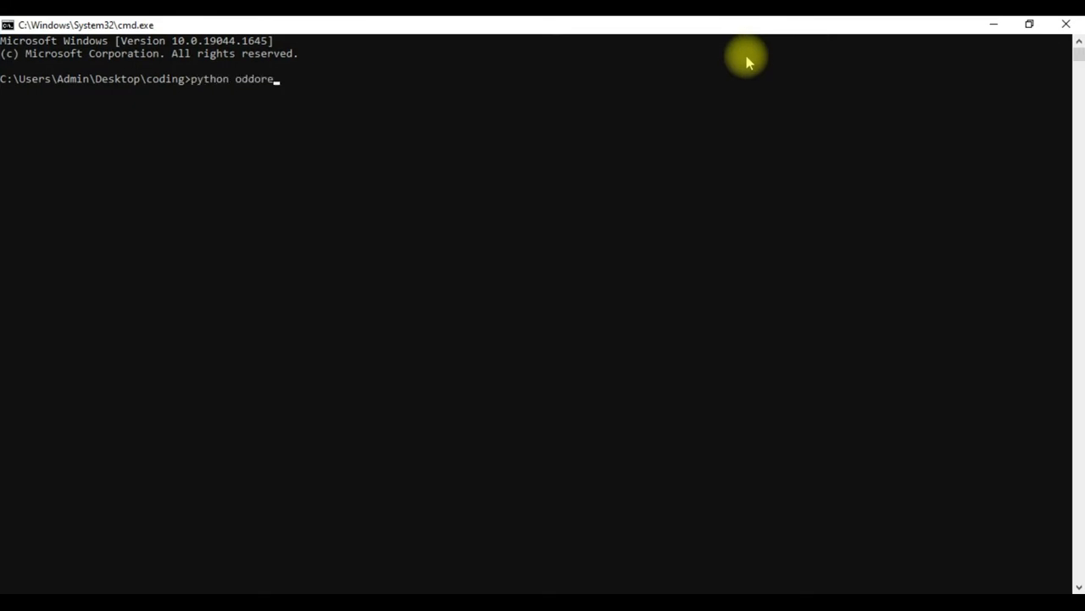
text(ven.py)
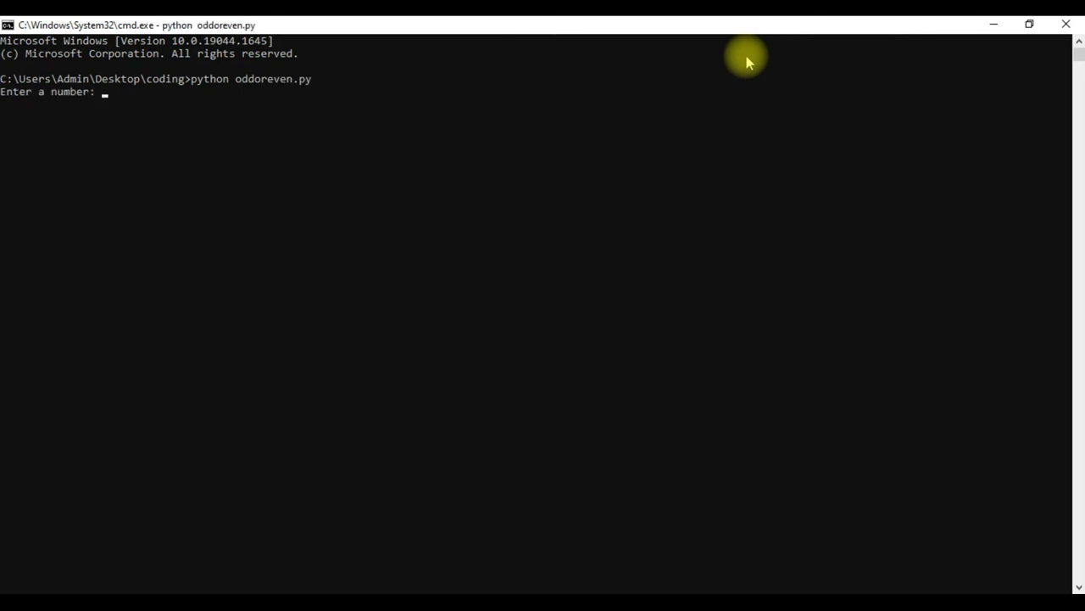
text(12)
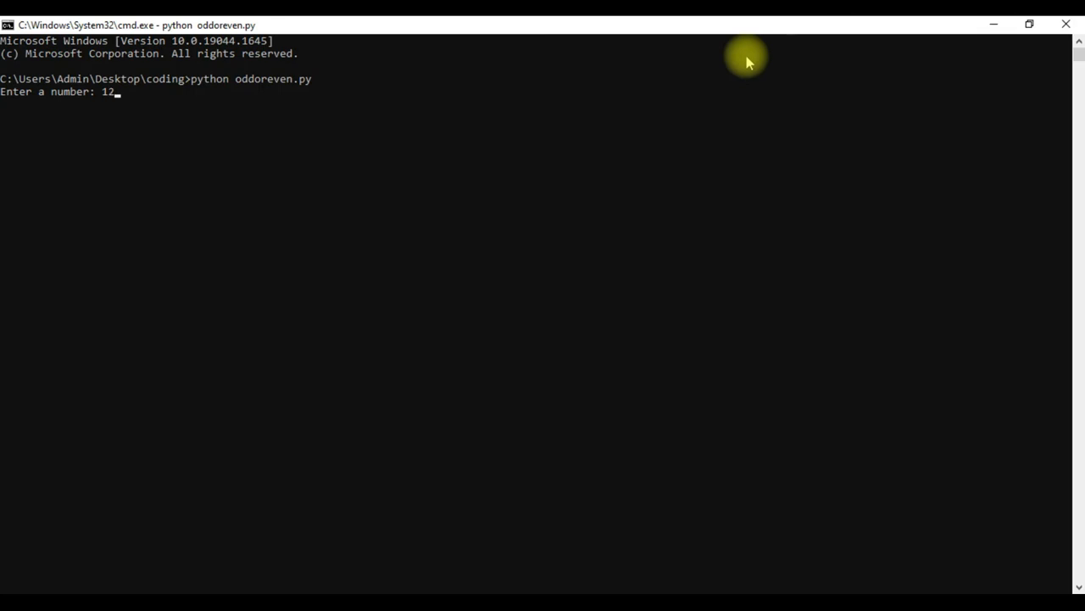
key(Return)
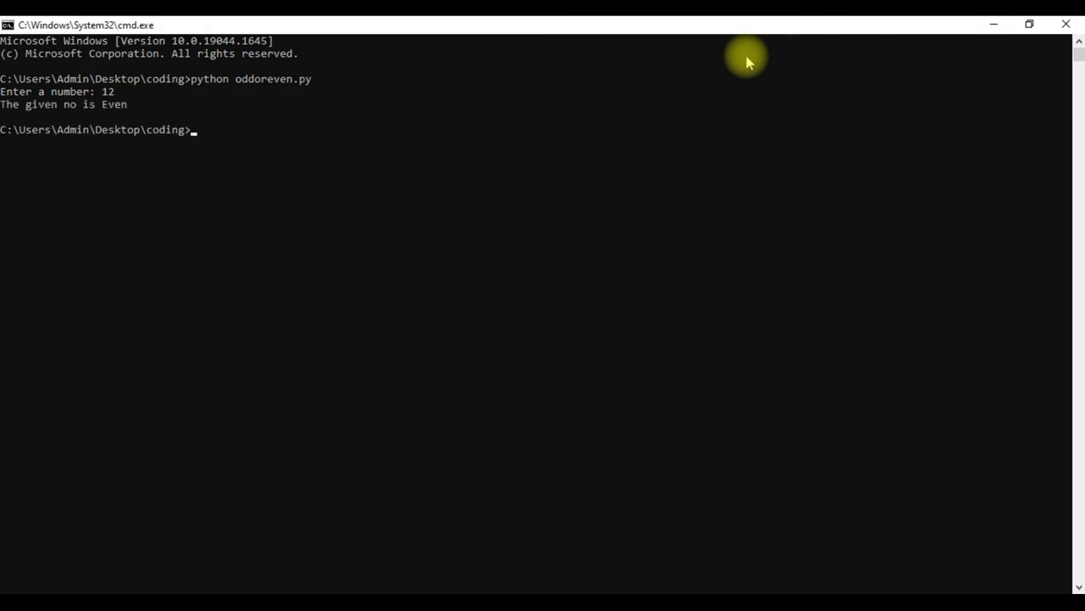
text(python oddoreven.py)
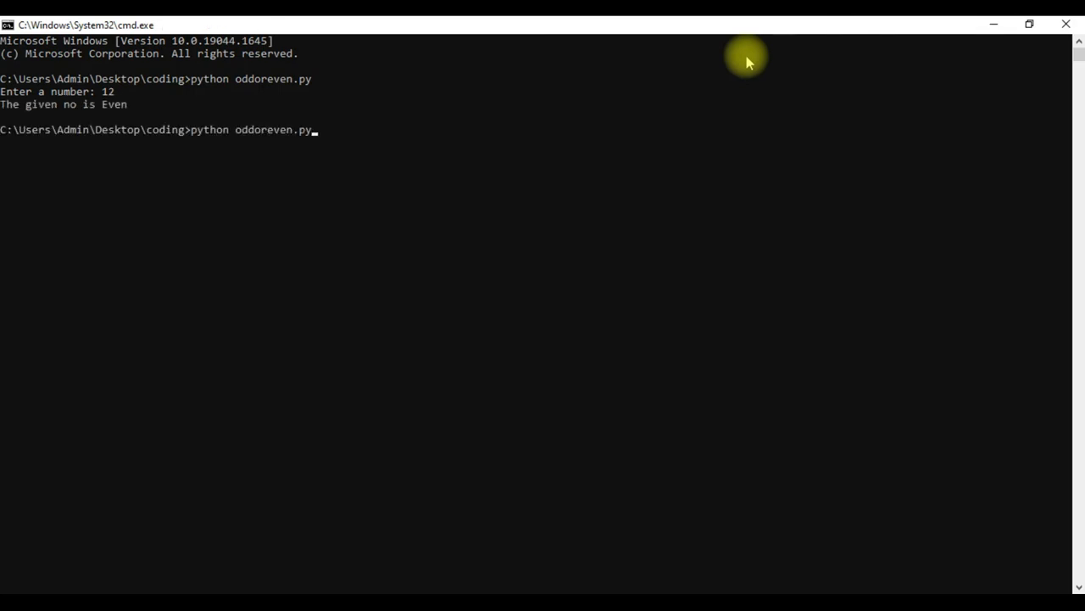
key(Return)
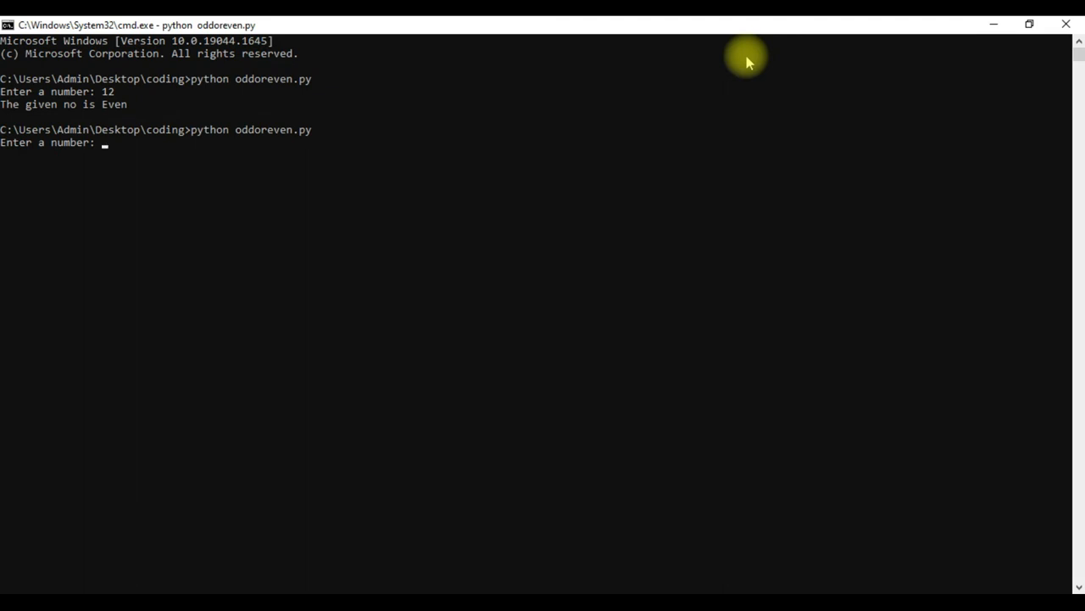